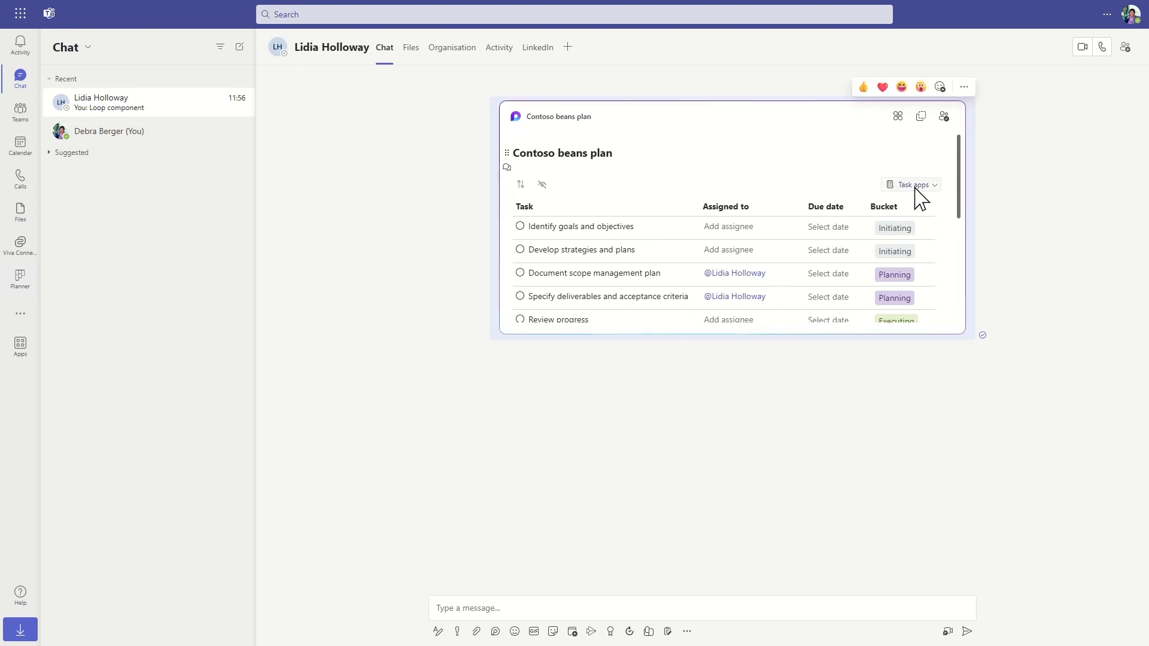
Open the chat's Contoso beans plan task list in Planner
click(910, 184)
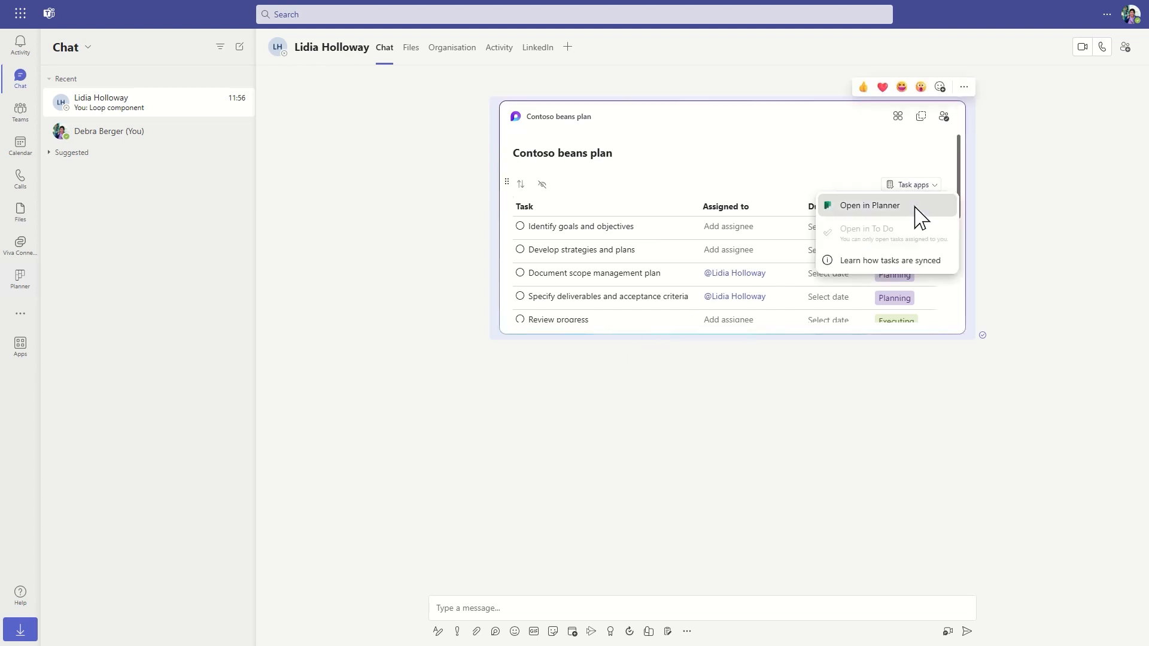
click(869, 206)
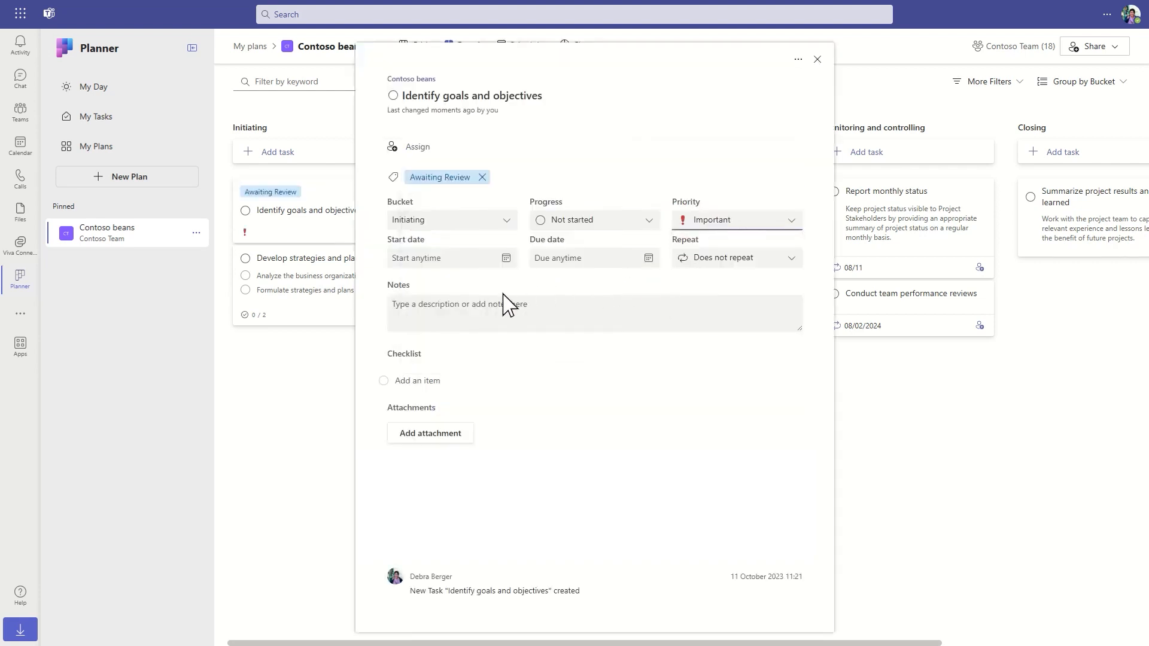
Add the note 'Goal: achieve product market fit?' to the goals task, then return to the chat
text(Goal: achieve product market fit?)
text(Define the pr)
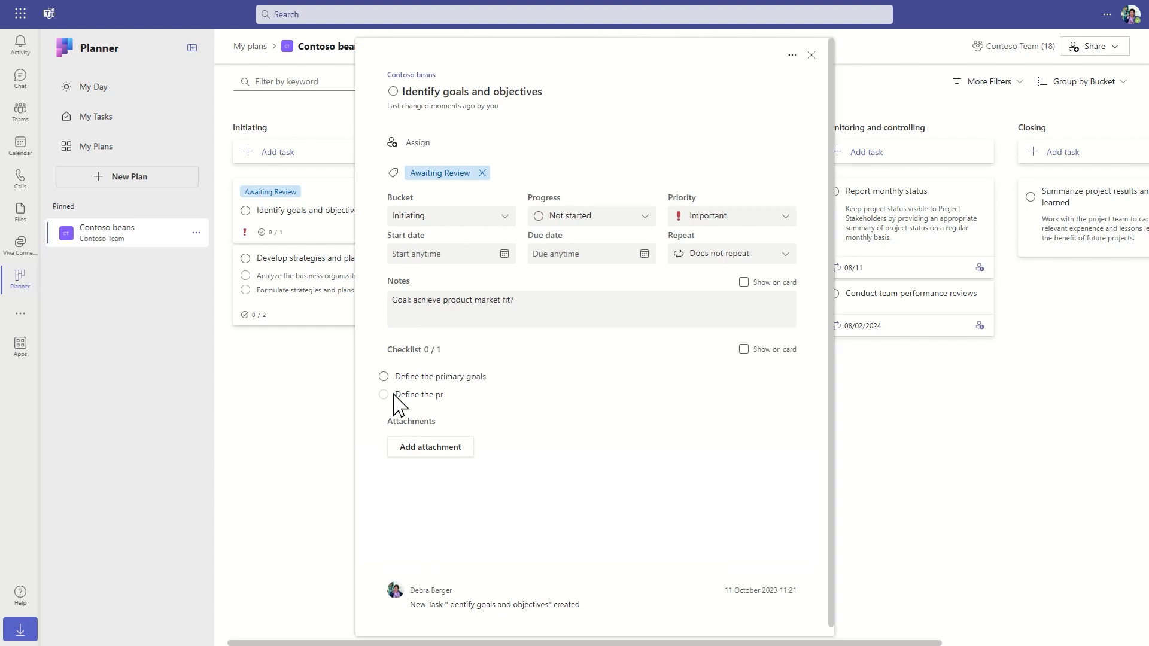
click(810, 54)
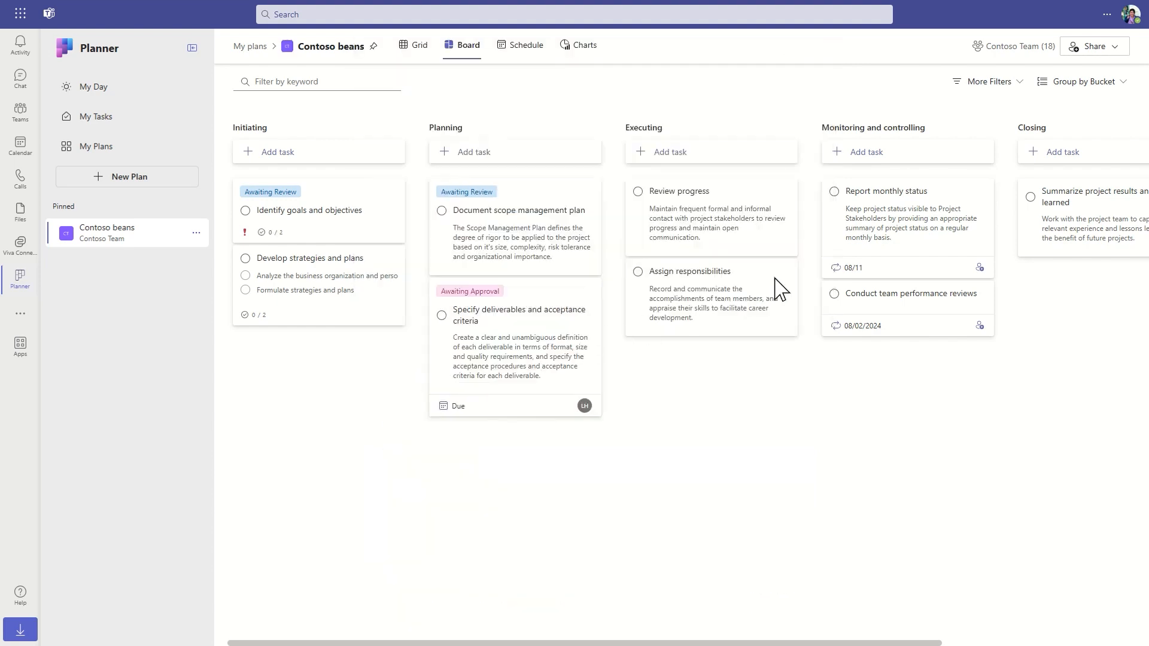
click(1087, 82)
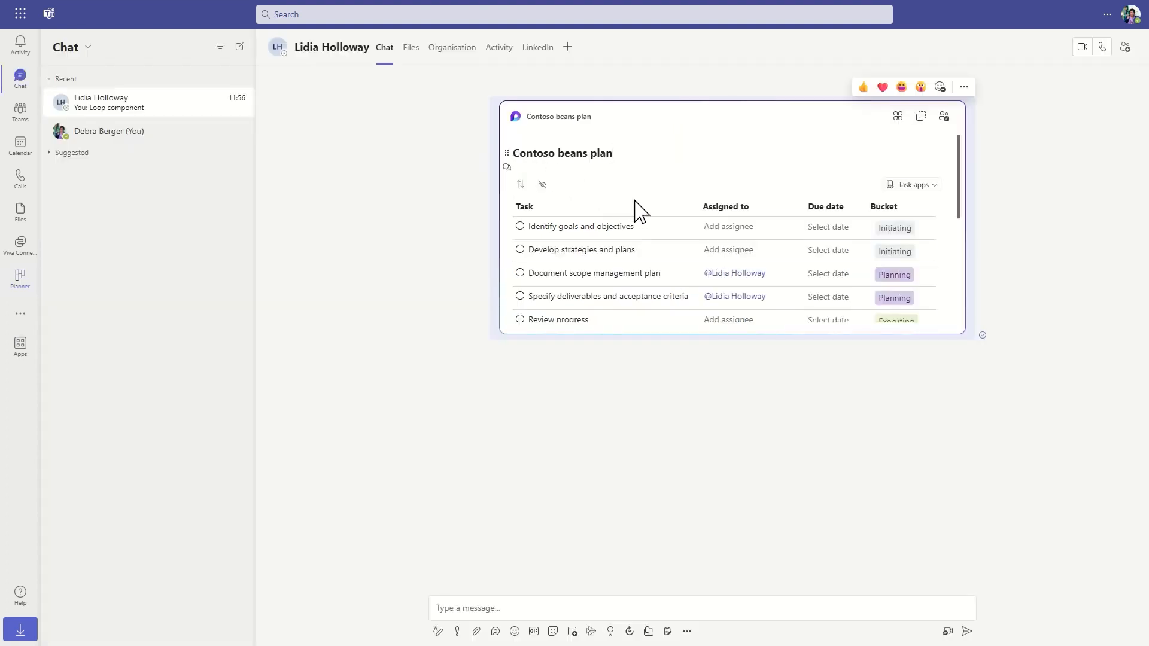
Assign Debra Berger to the Identify goals and objectives task
click(728, 226)
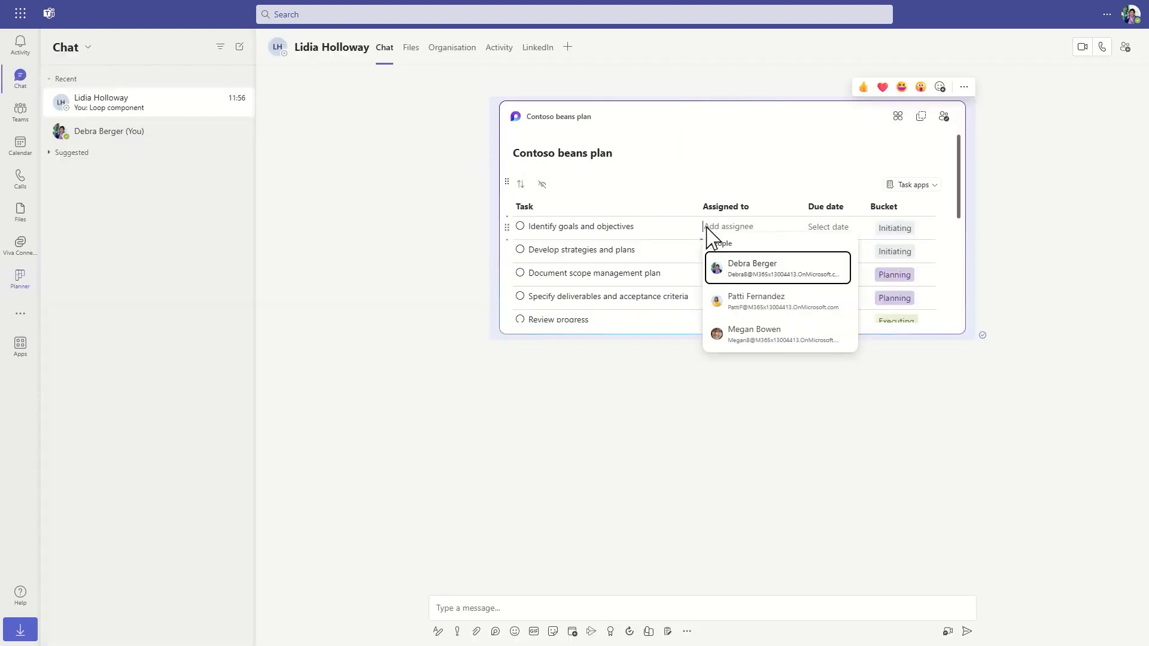
click(751, 267)
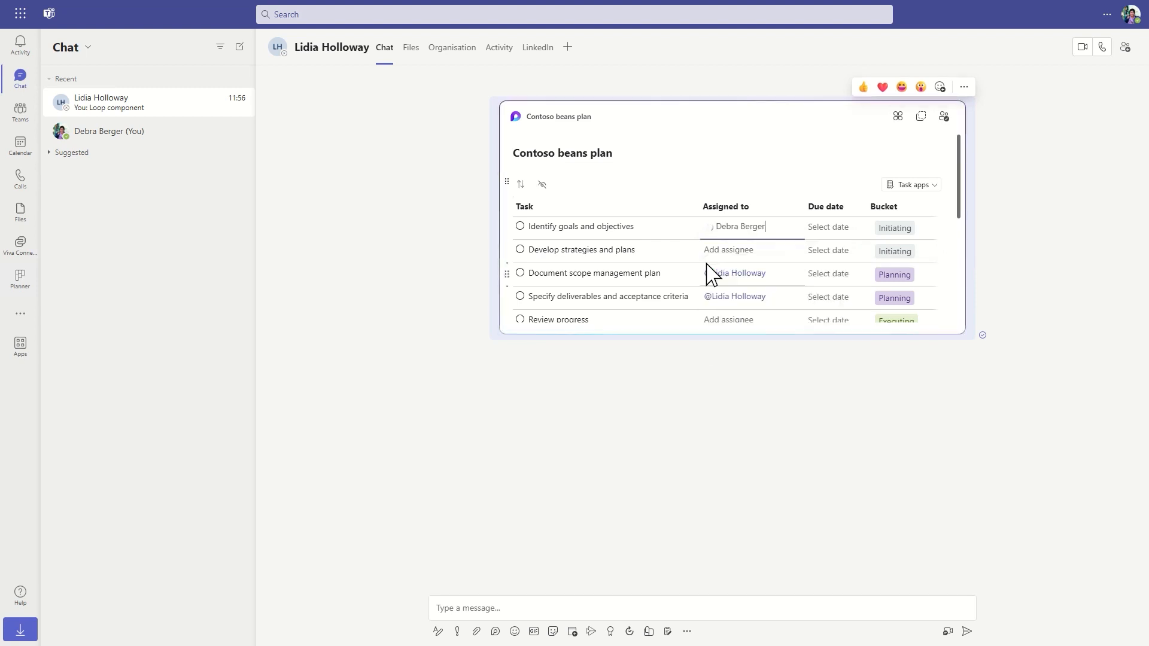
click(20, 278)
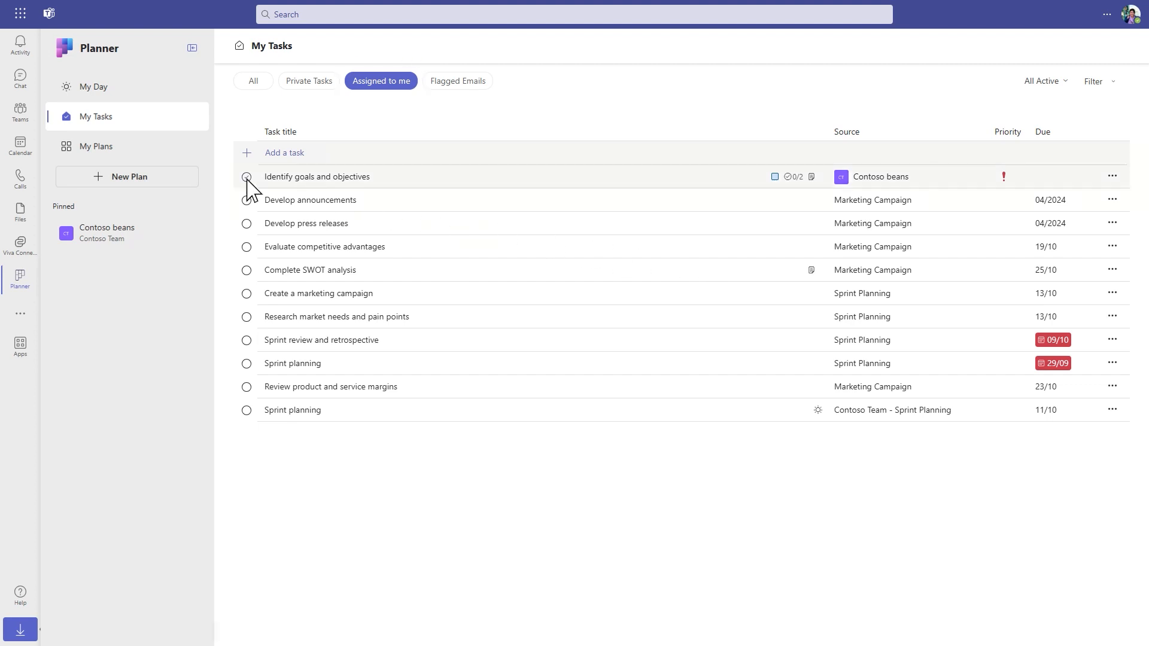
Open the meeting notes pane with its agenda and follow-up tasks
click(245, 176)
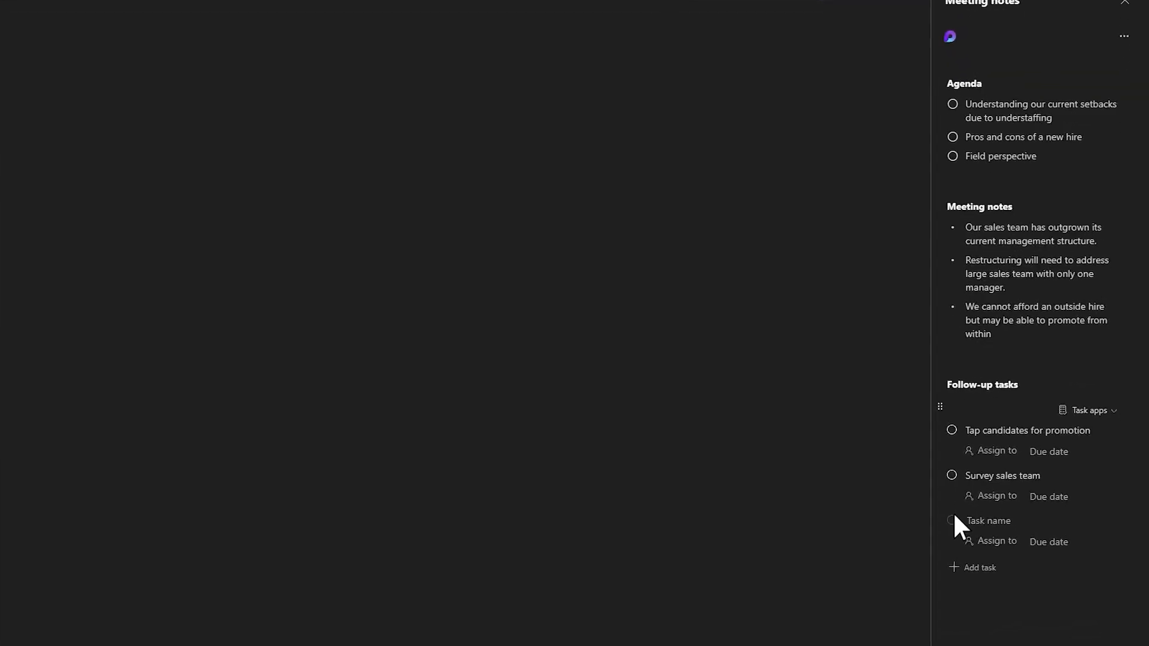
Add follow-up task 'Develop proposal for restructuring' and assign it to yourself
text(Develop)
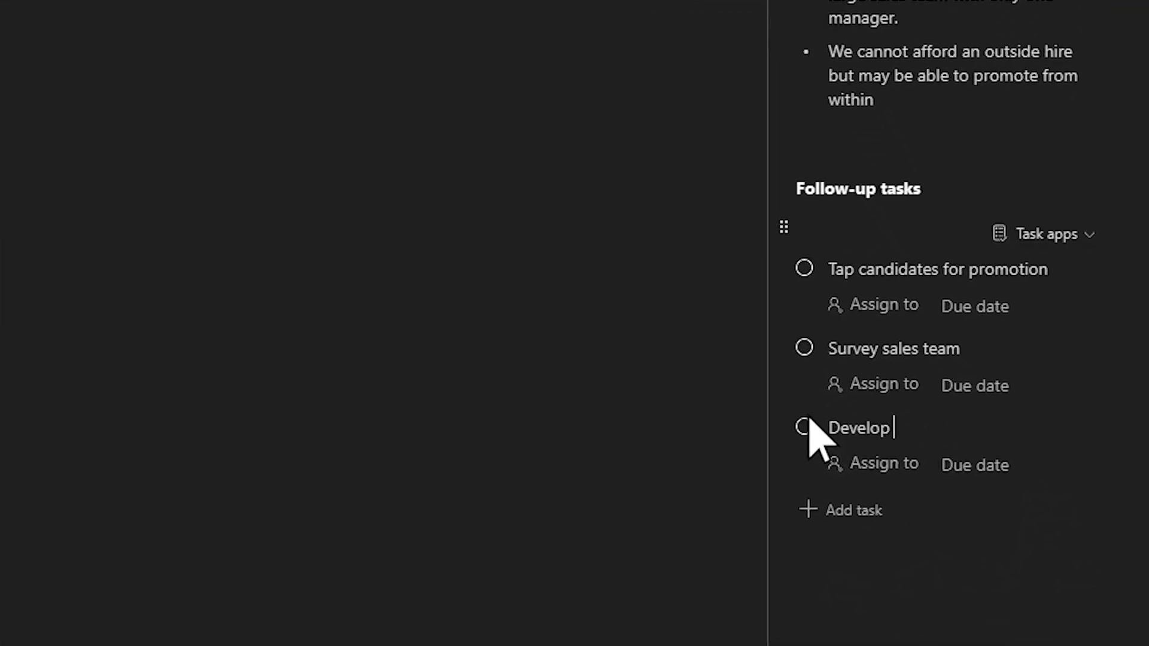
text(proposal for re)
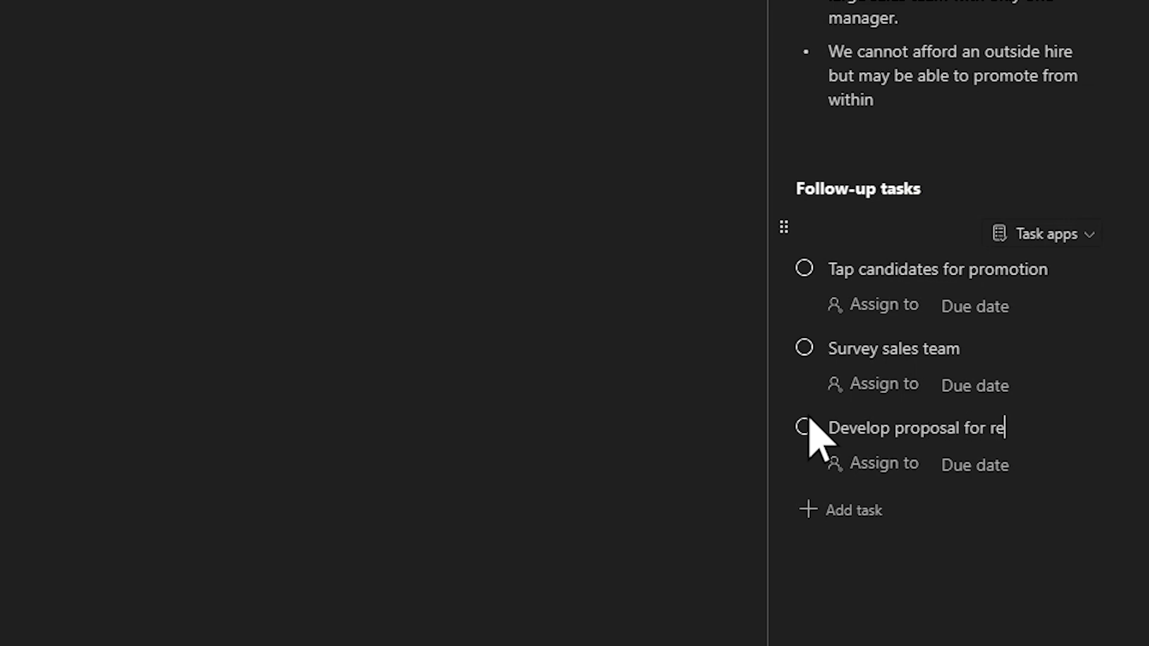
text(structuring)
click(875, 465)
text(Debra)
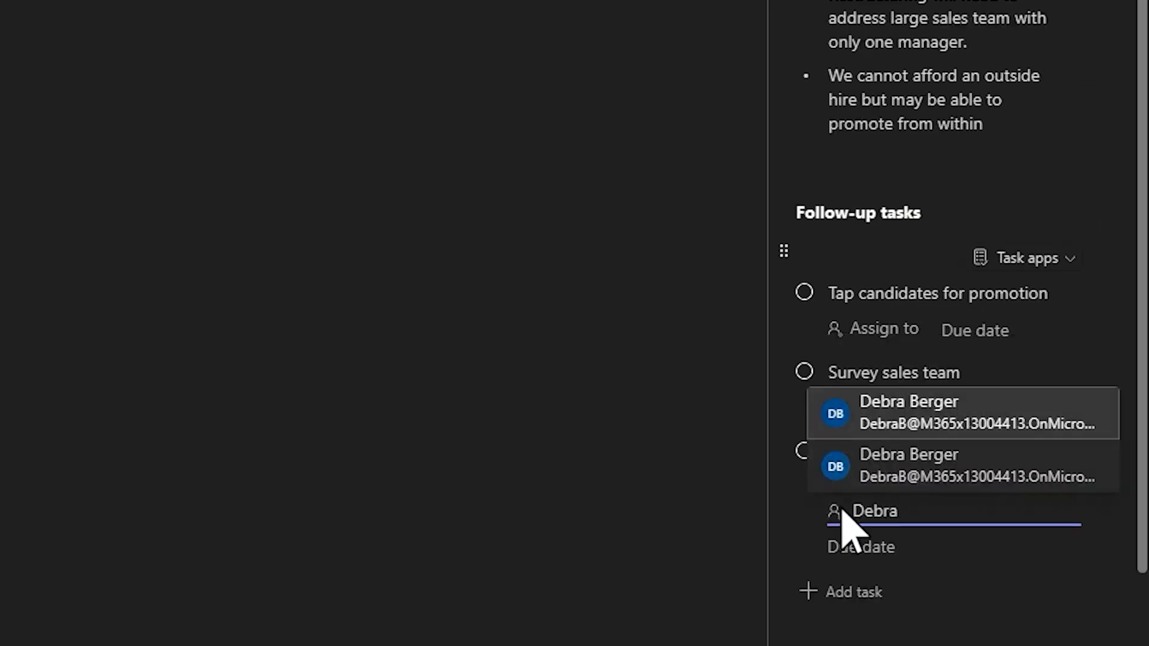
click(908, 412)
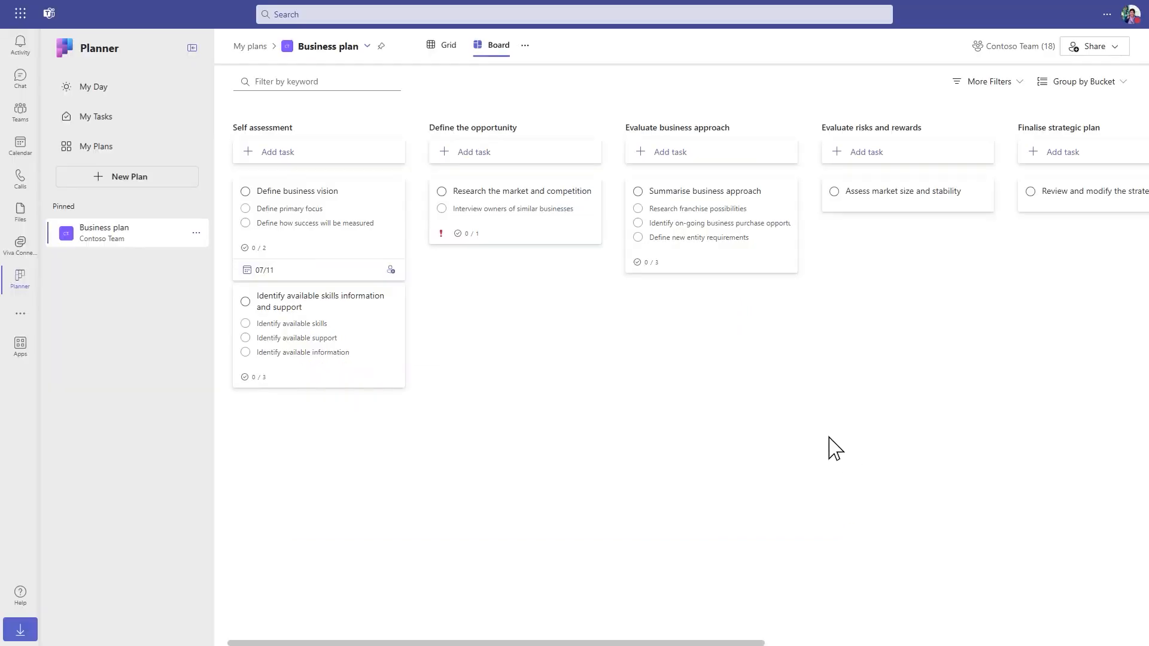
Show the Business plan's options for copying its link
click(367, 46)
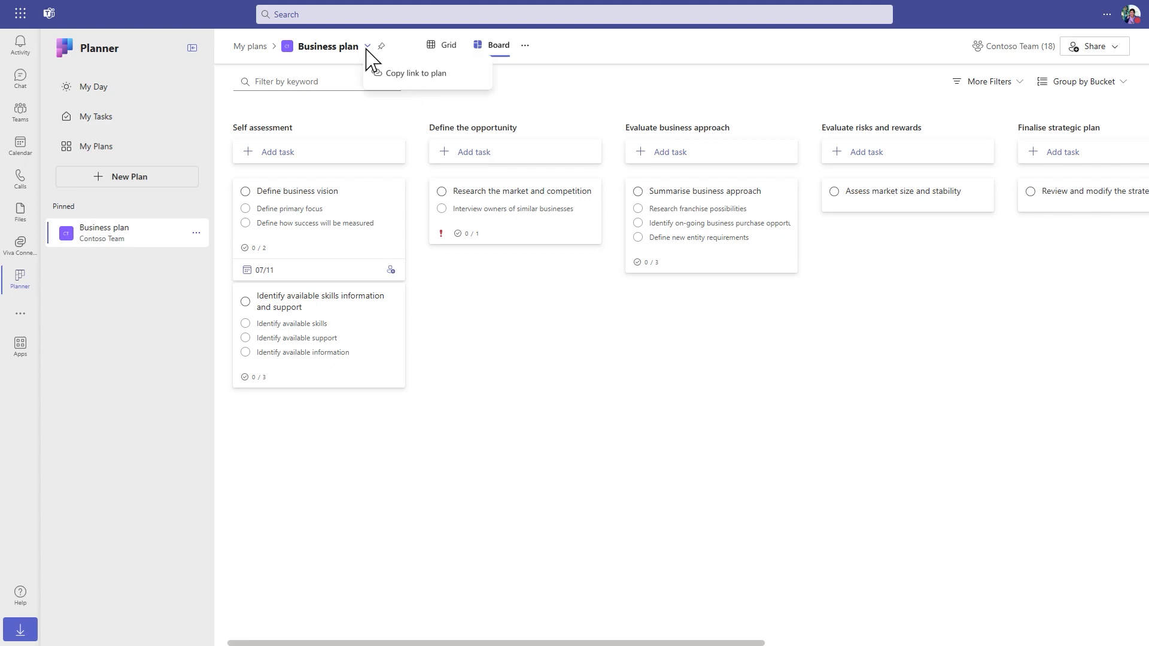
mouse_move(382, 77)
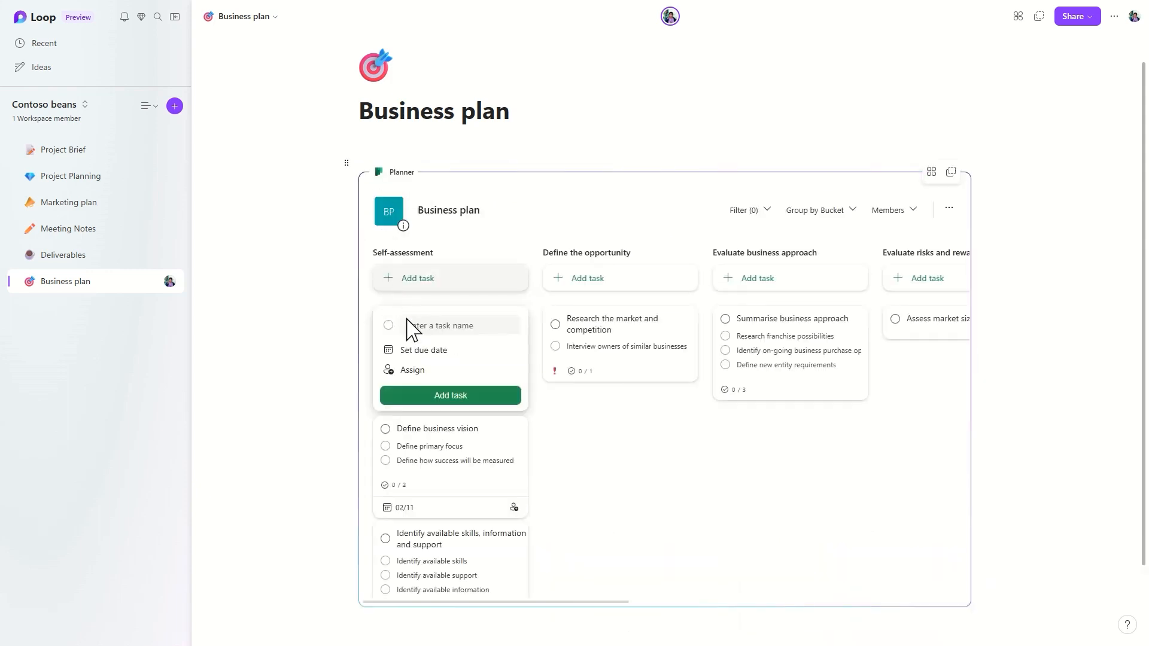
Create the Define the market task, add a comment, and assign the suggested teammate
click(450, 396)
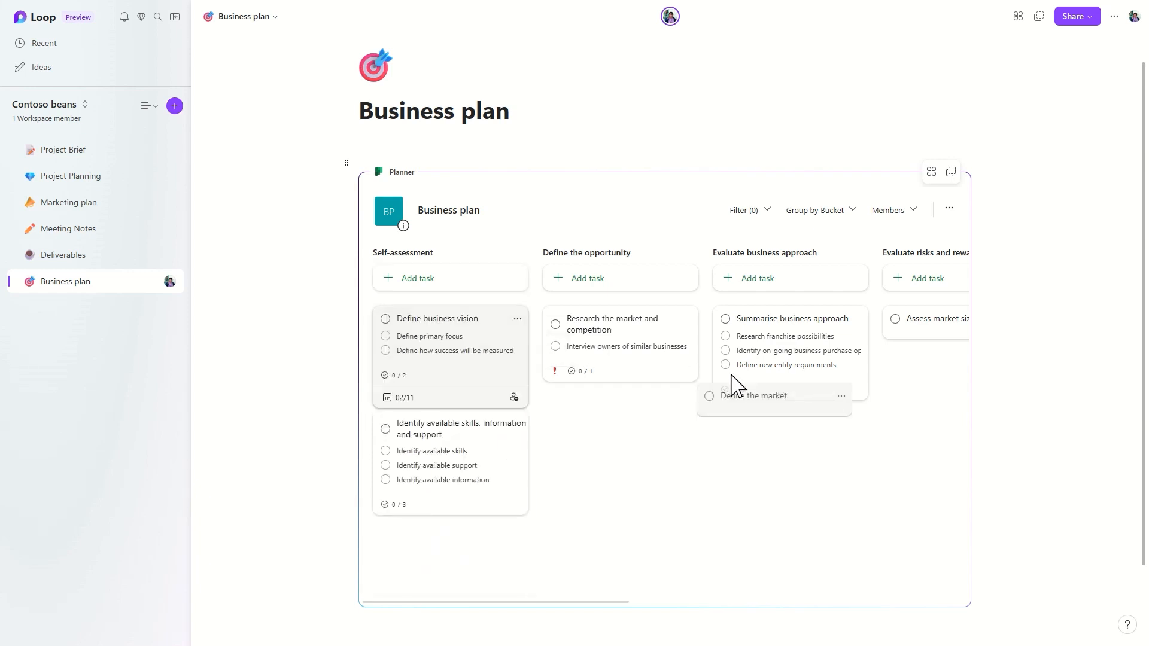
click(754, 396)
text(Is this taking last)
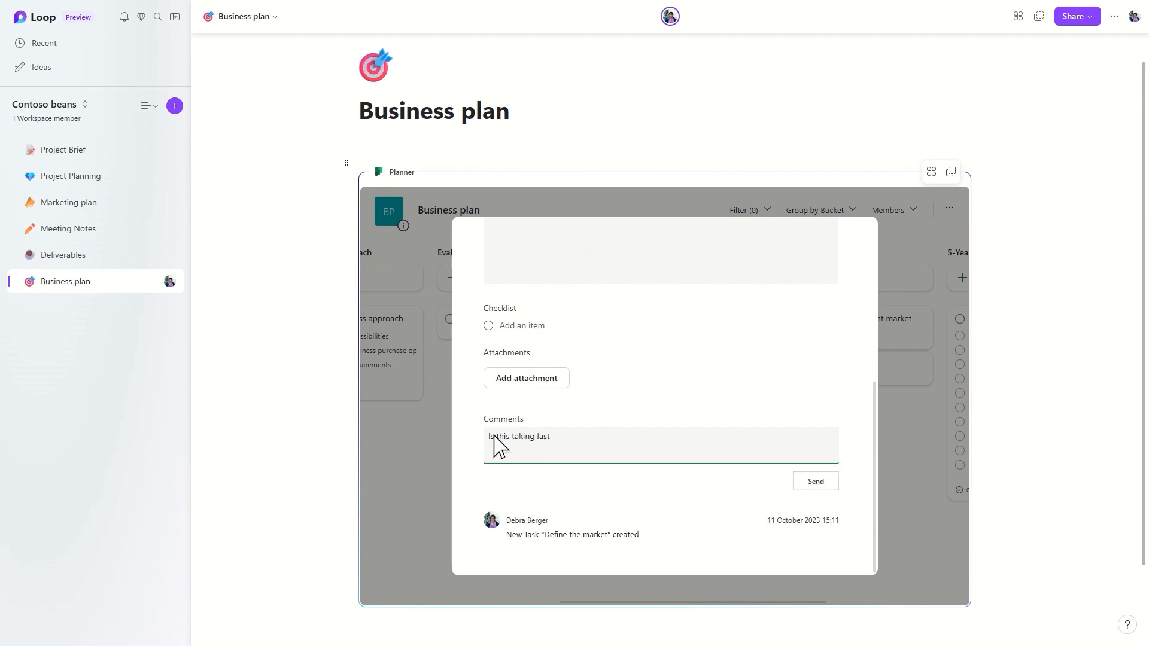
text(month's findings into account?)
text(lidia)
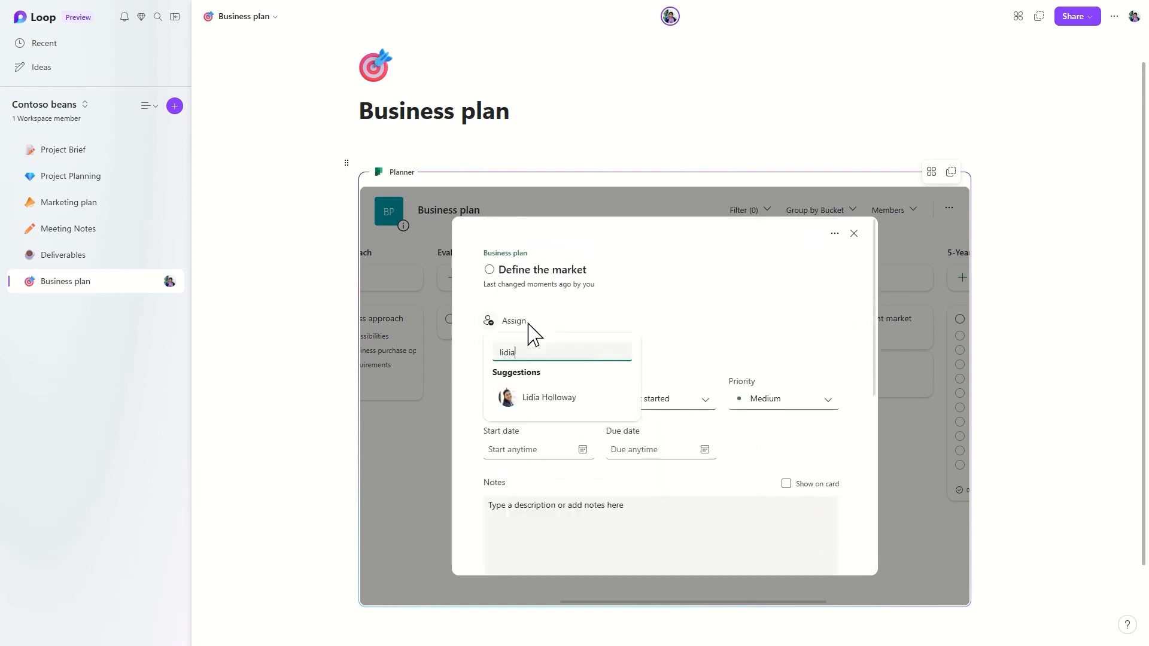
click(549, 397)
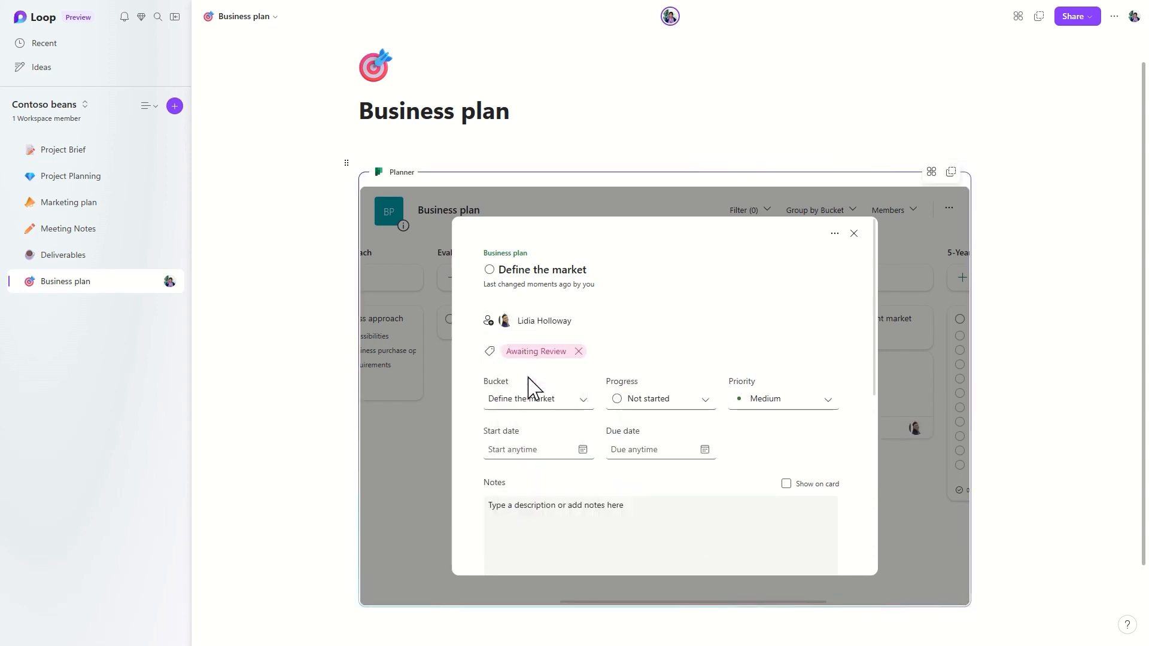
Group the board by labels, copy the component, and go to Project summary
click(820, 209)
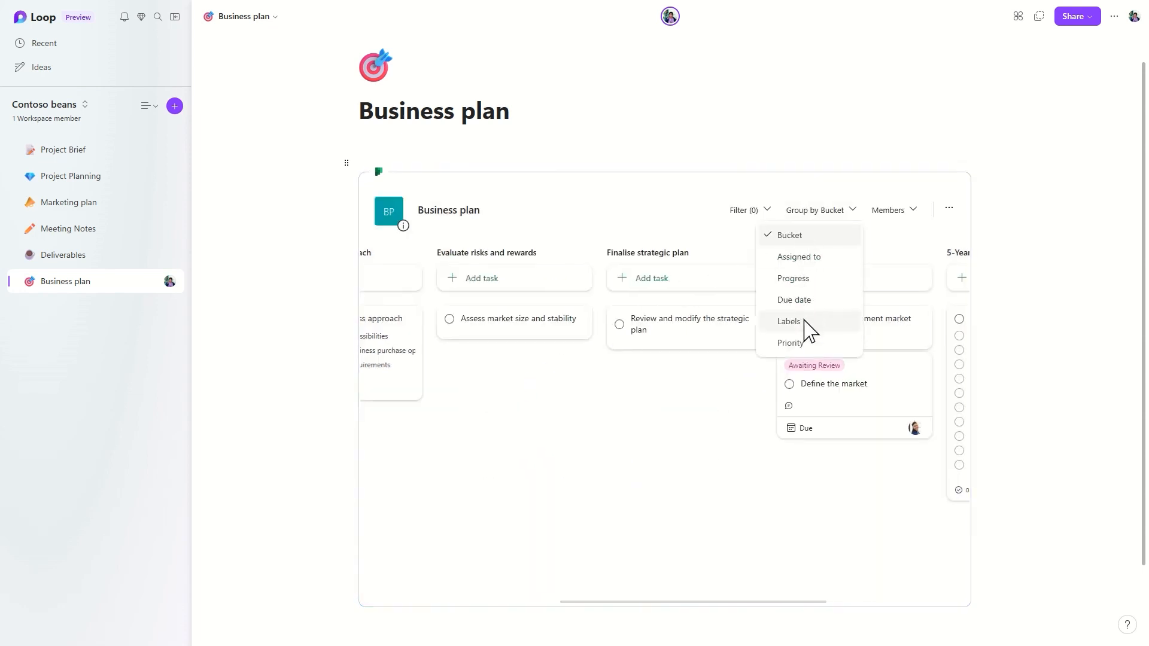
click(787, 321)
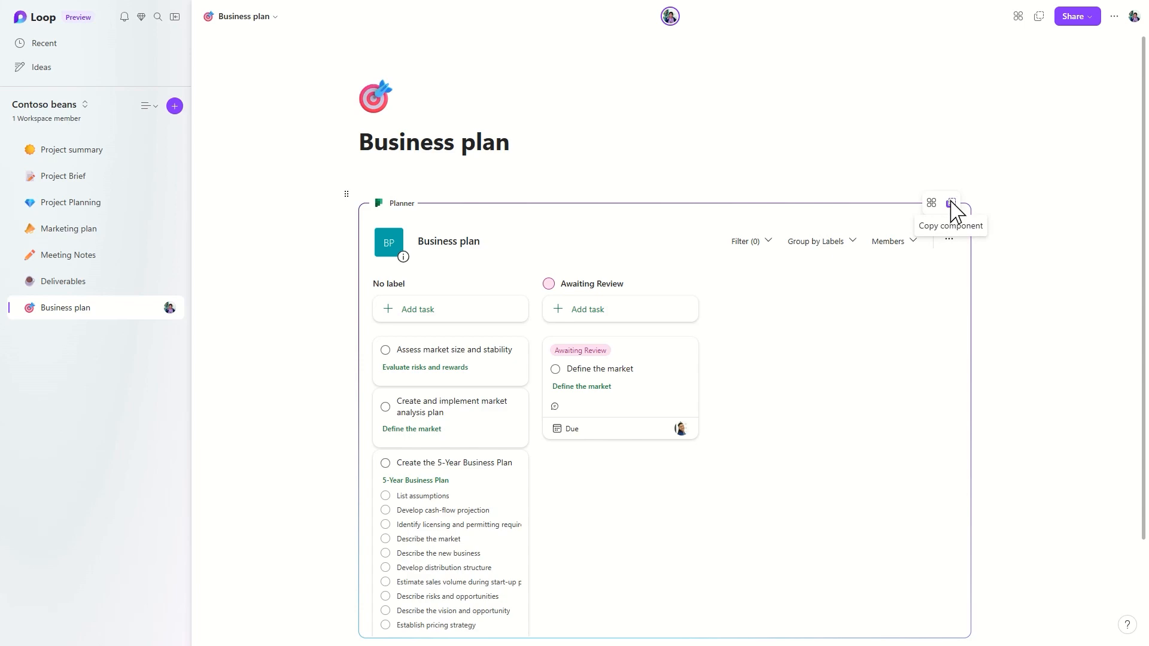
click(951, 202)
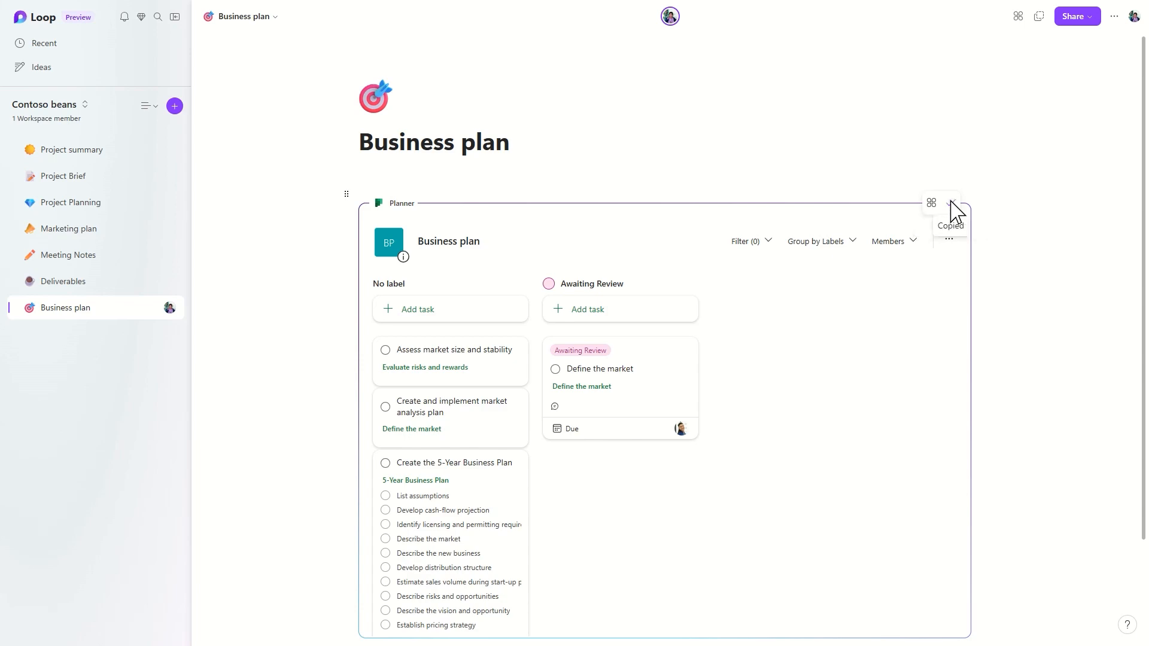
click(70, 150)
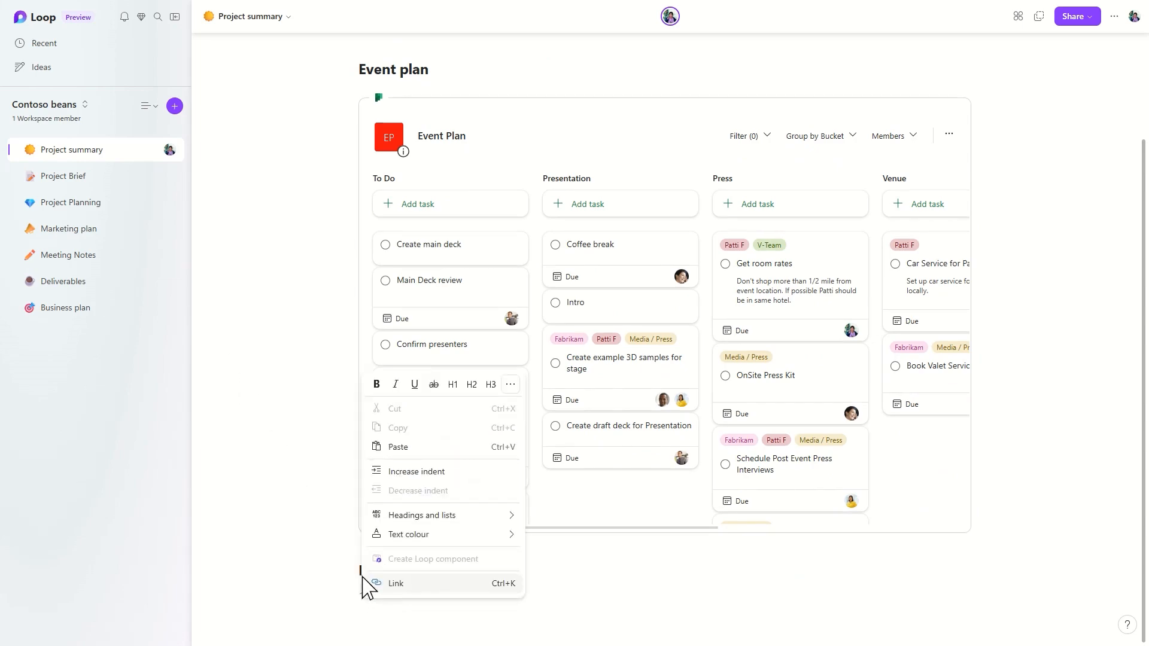
Scroll down to view the pasted Business plan board below Event plan
scroll(down, 3)
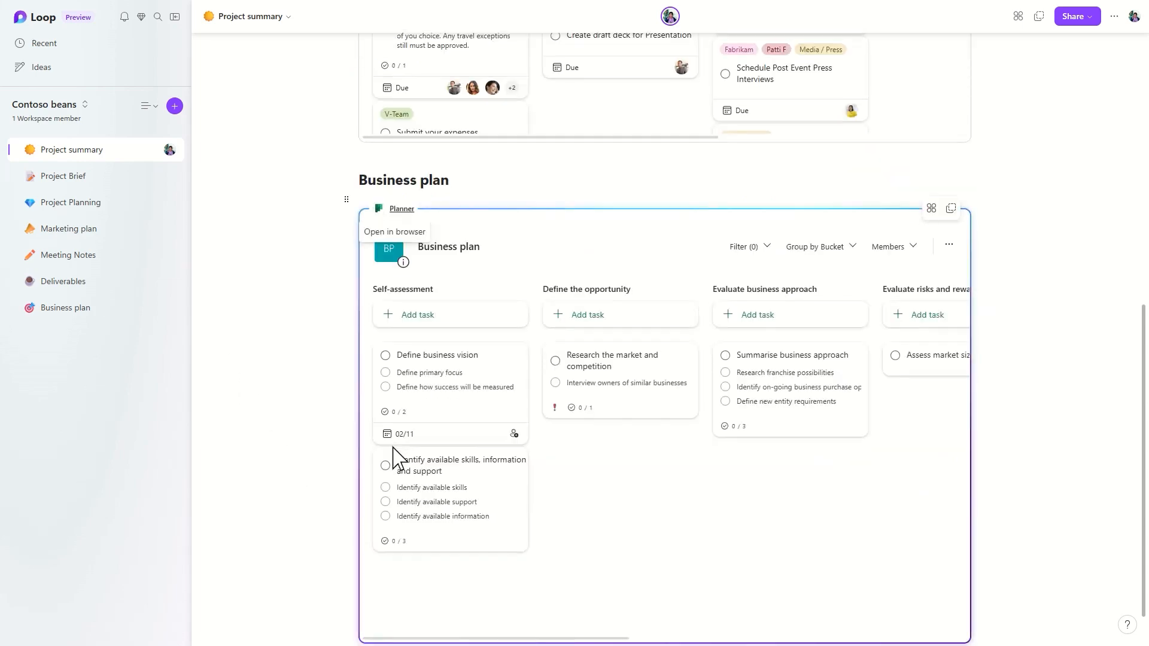